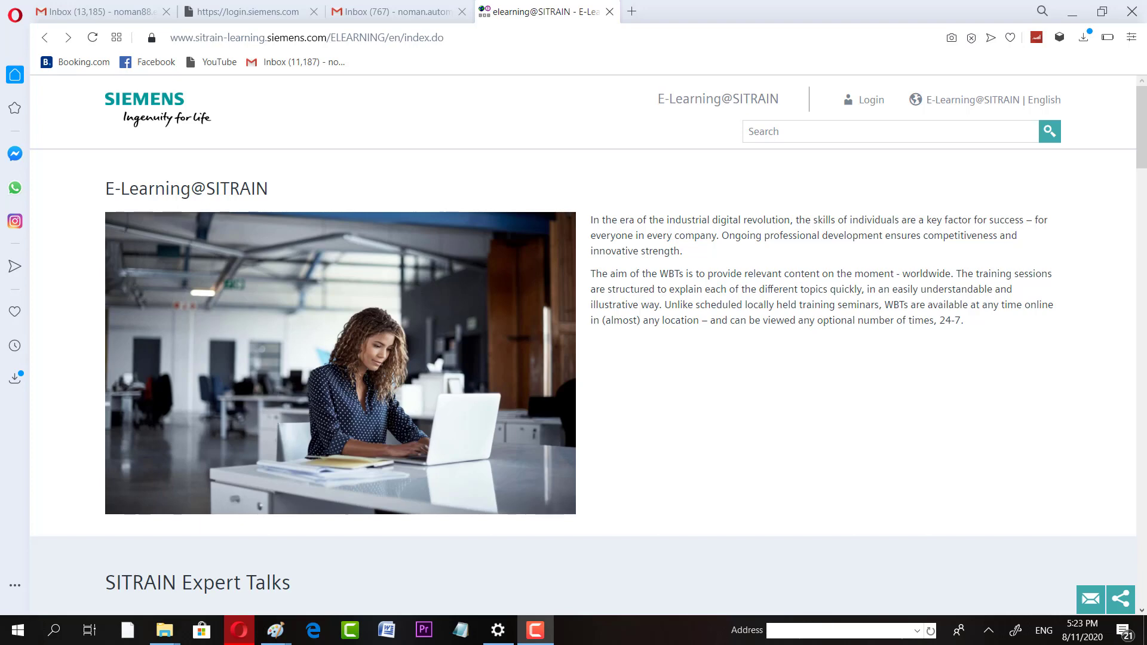
mouse_move(729, 537)
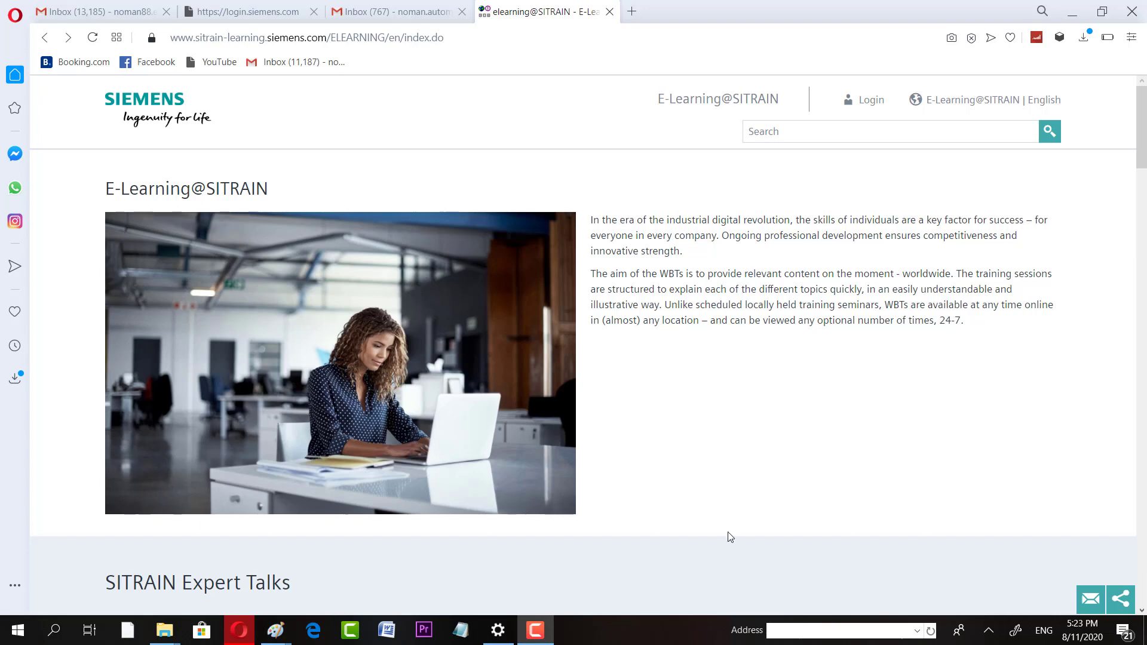
mouse_move(556, 419)
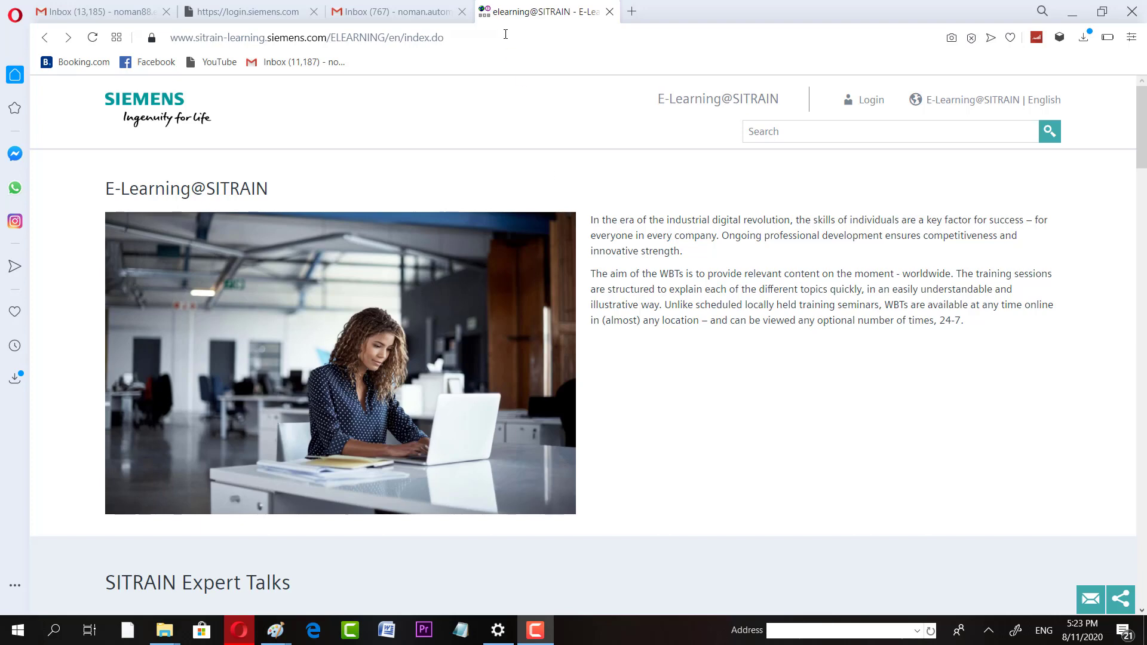
Scroll down the E-Learning home page to the Industrial Automation Systems topics.
left_click(293, 37)
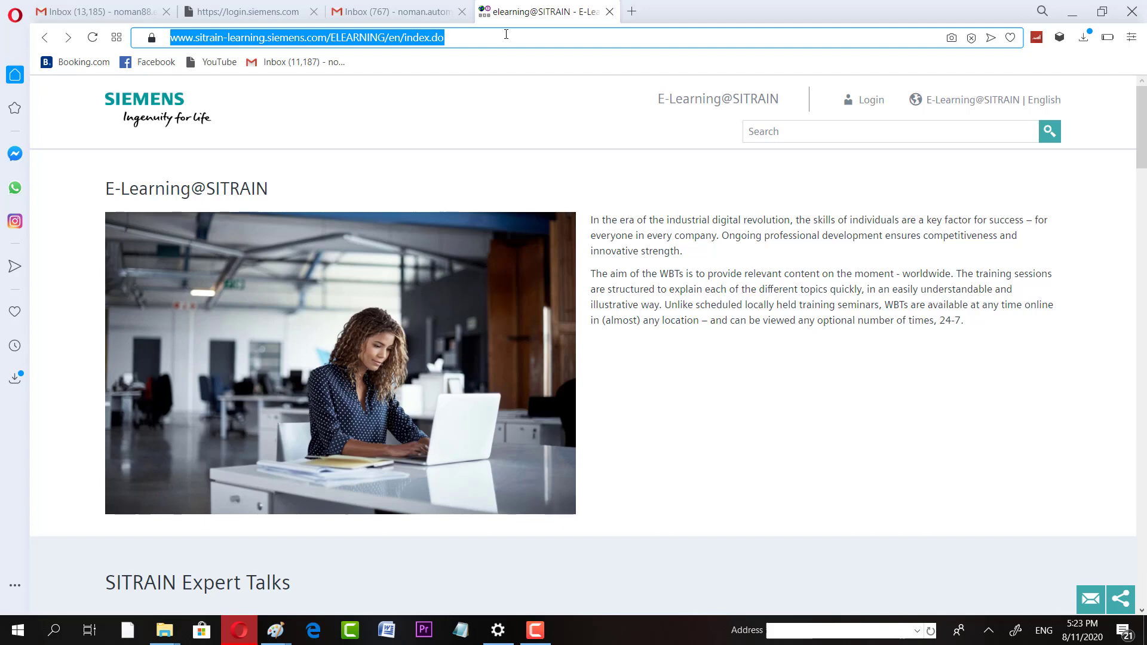
scroll("down", 3)
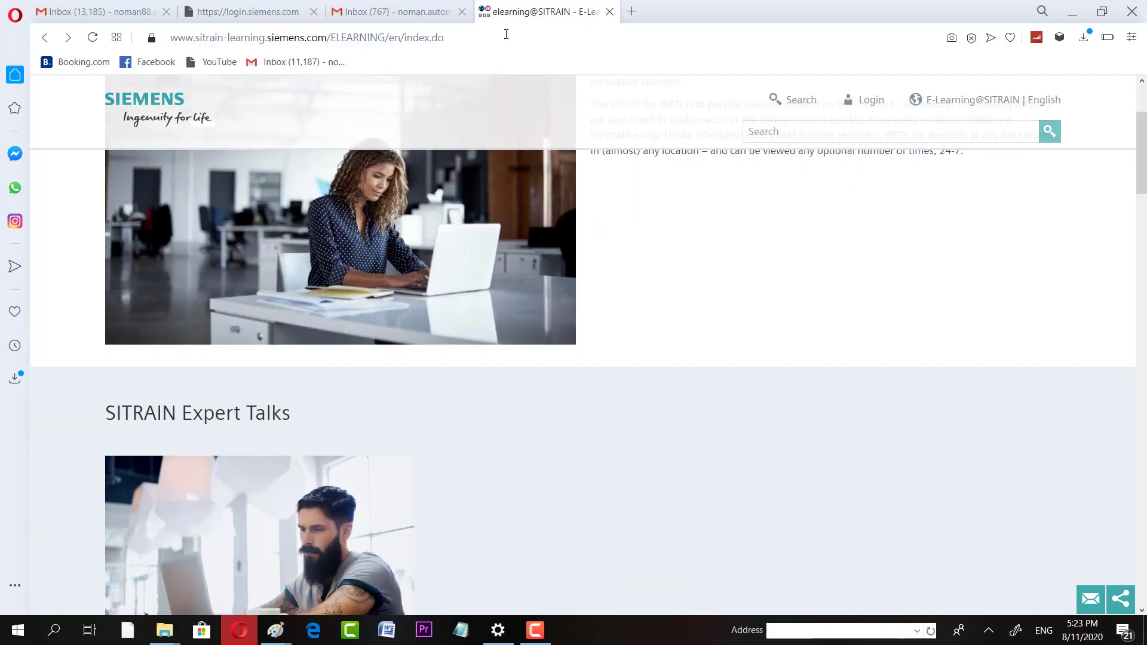
scroll("down", 3)
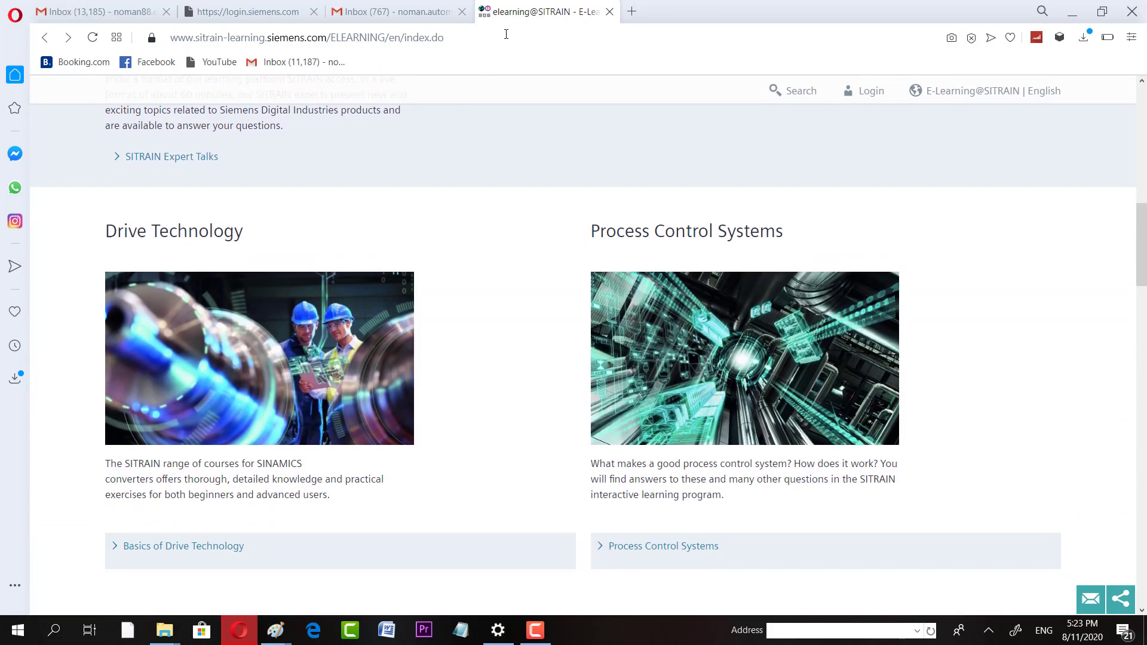
scroll("down", 3)
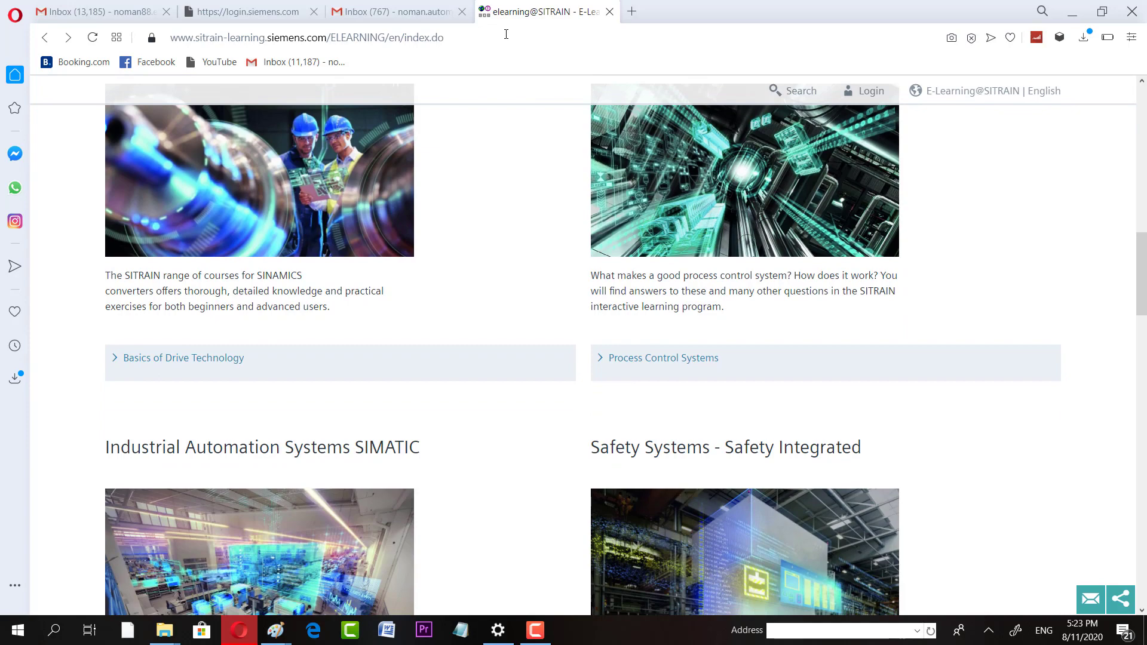
scroll("down", 3)
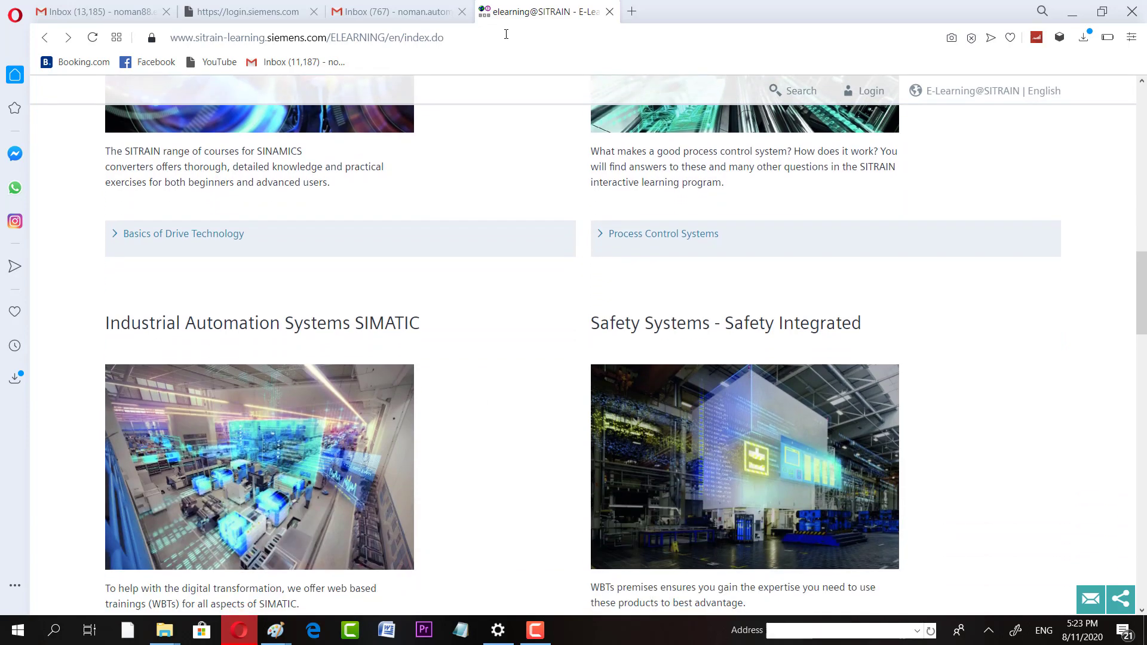
scroll("down", 3)
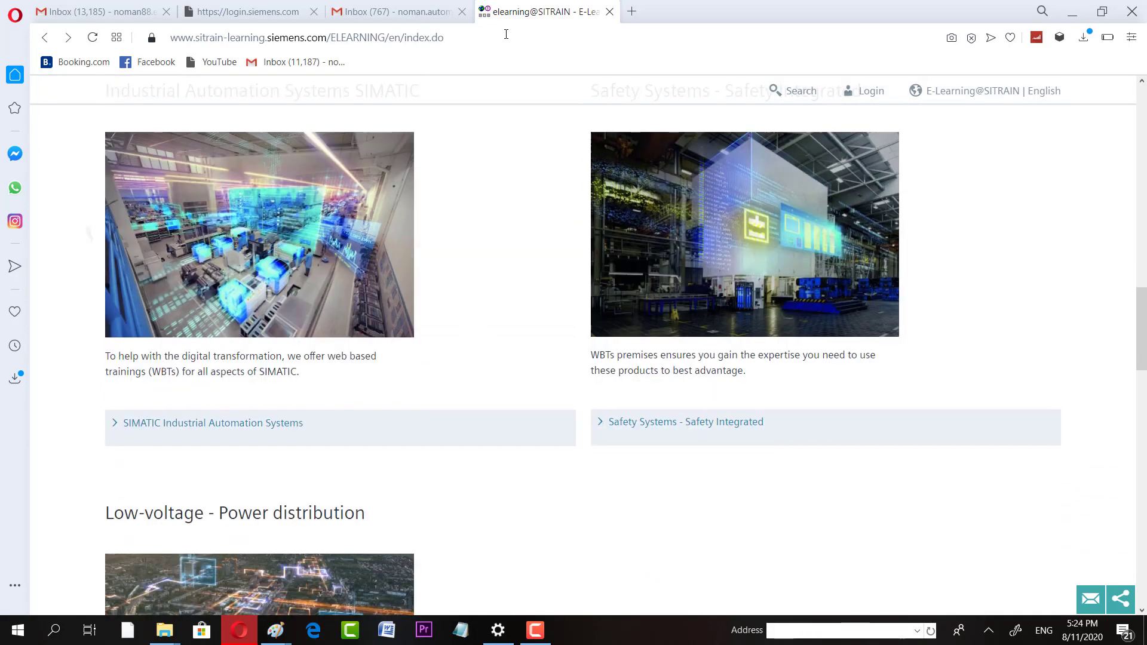
scroll("down", 3)
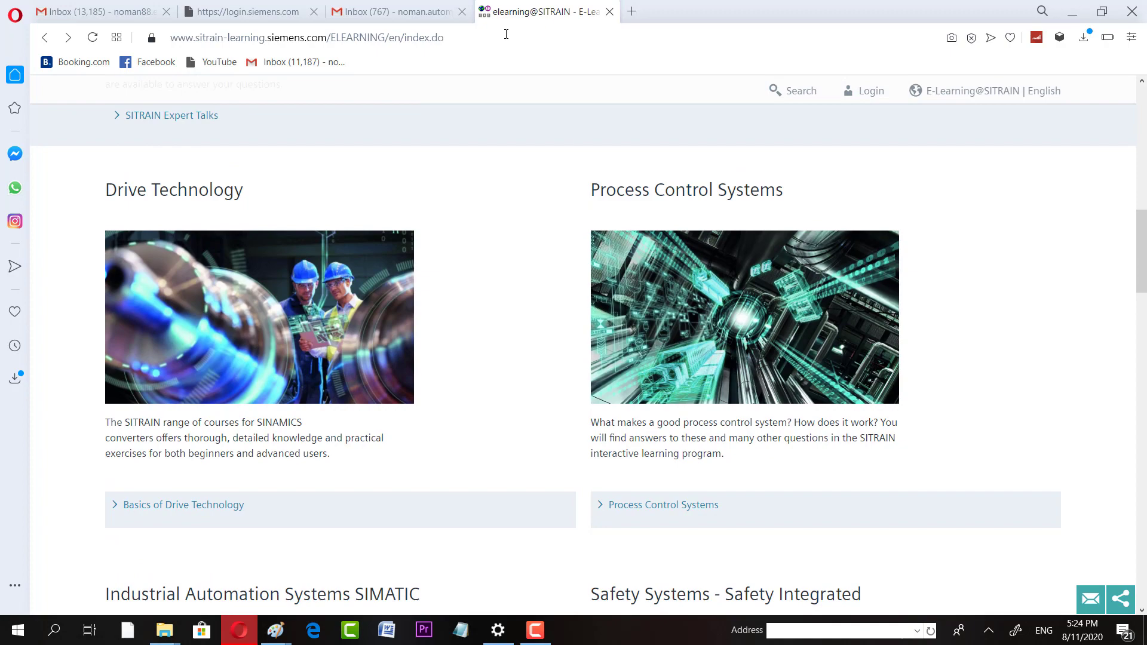
scroll("down", 3)
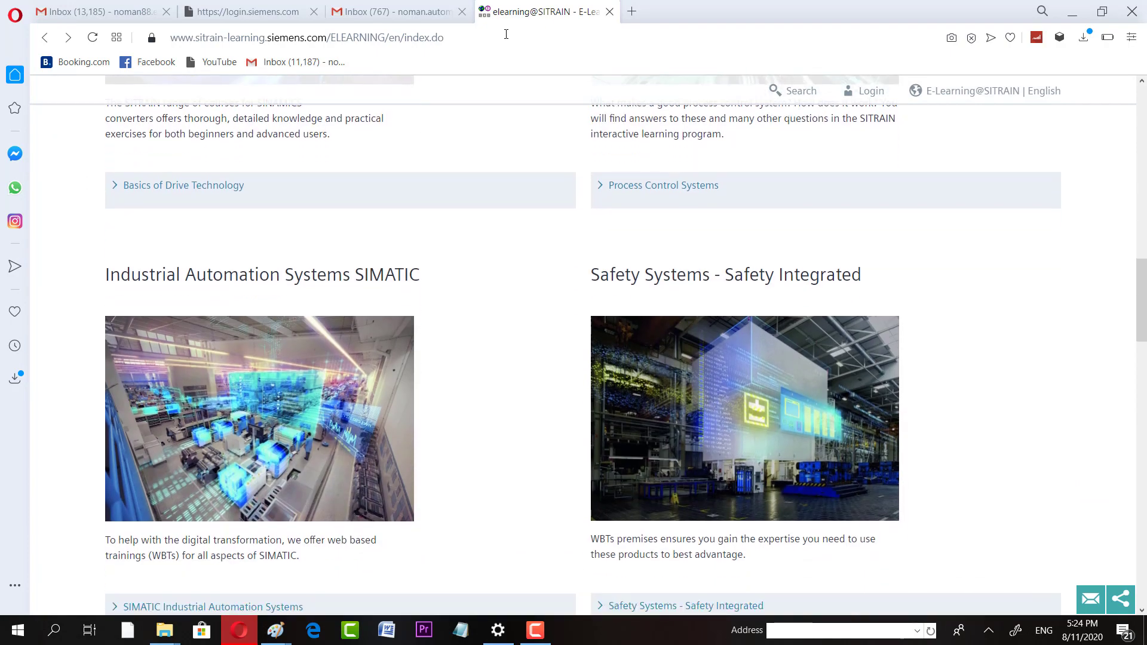
scroll("down", 3)
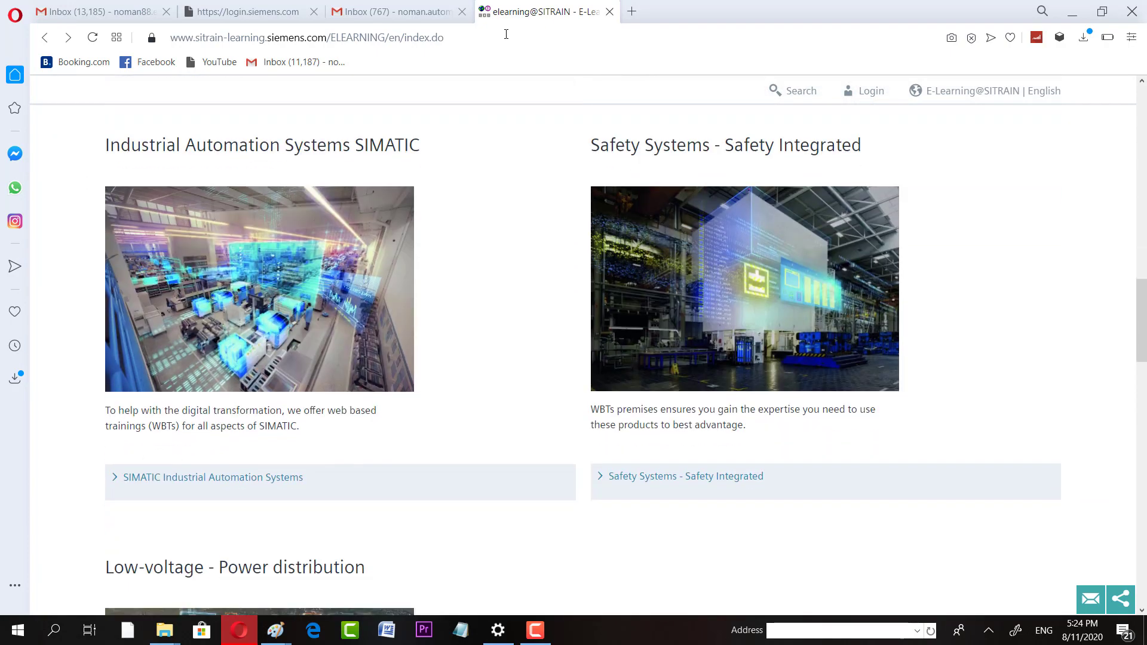
Browse the SIMATIC Industrial Automation Systems course list, then return to the topic overview.
left_click(212, 477)
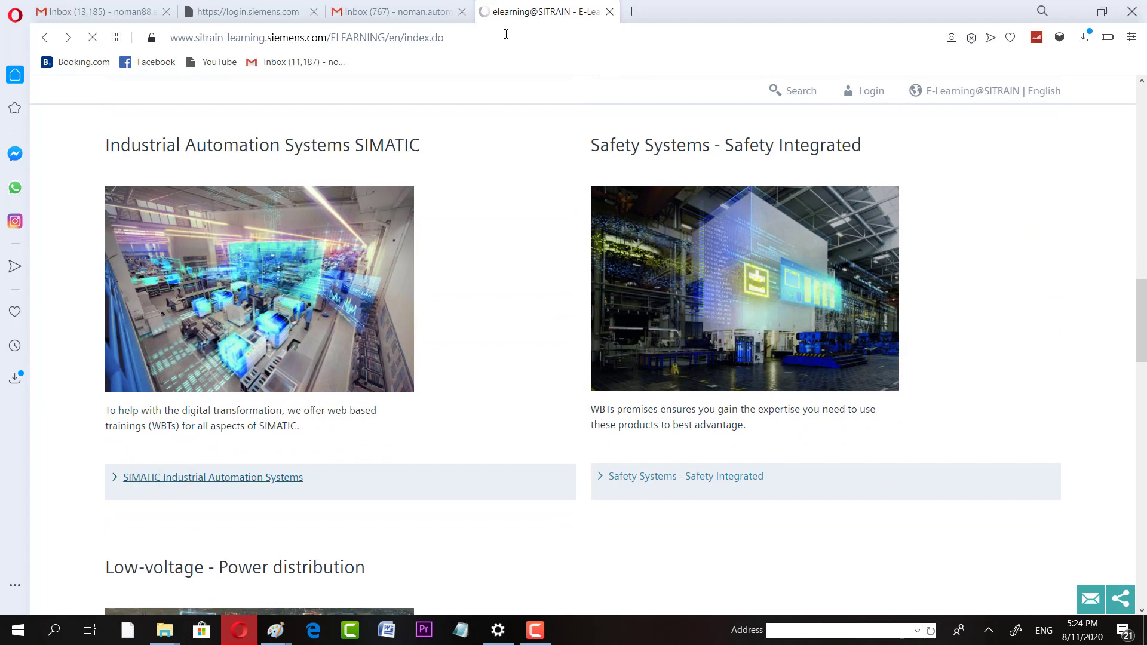
left_click(213, 477)
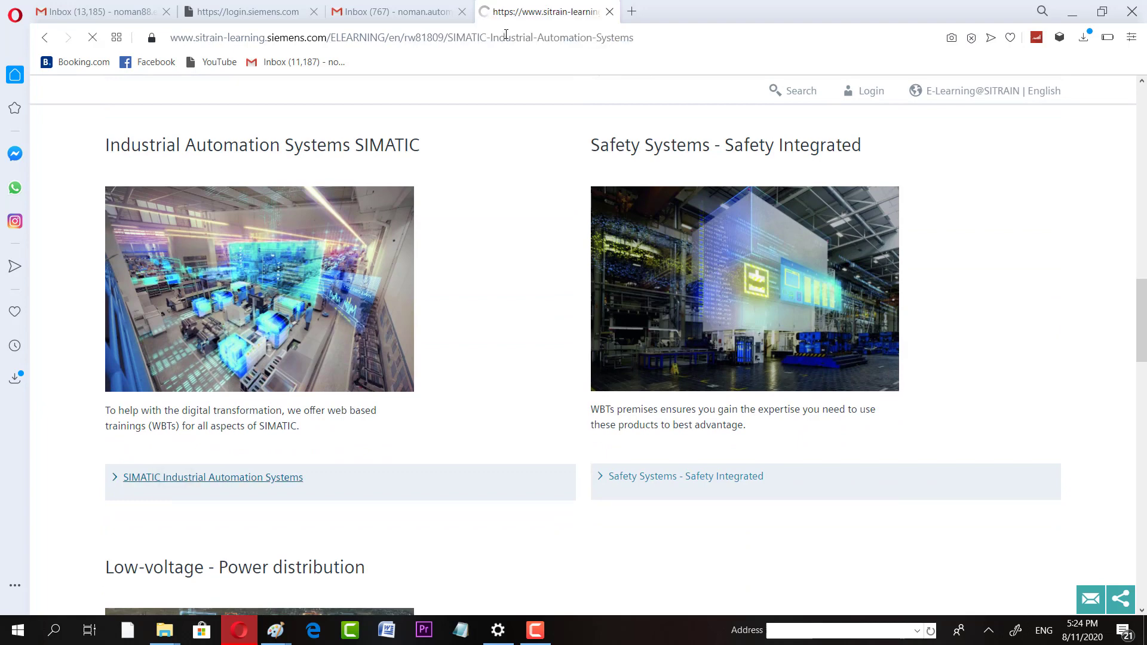
left_click(213, 477)
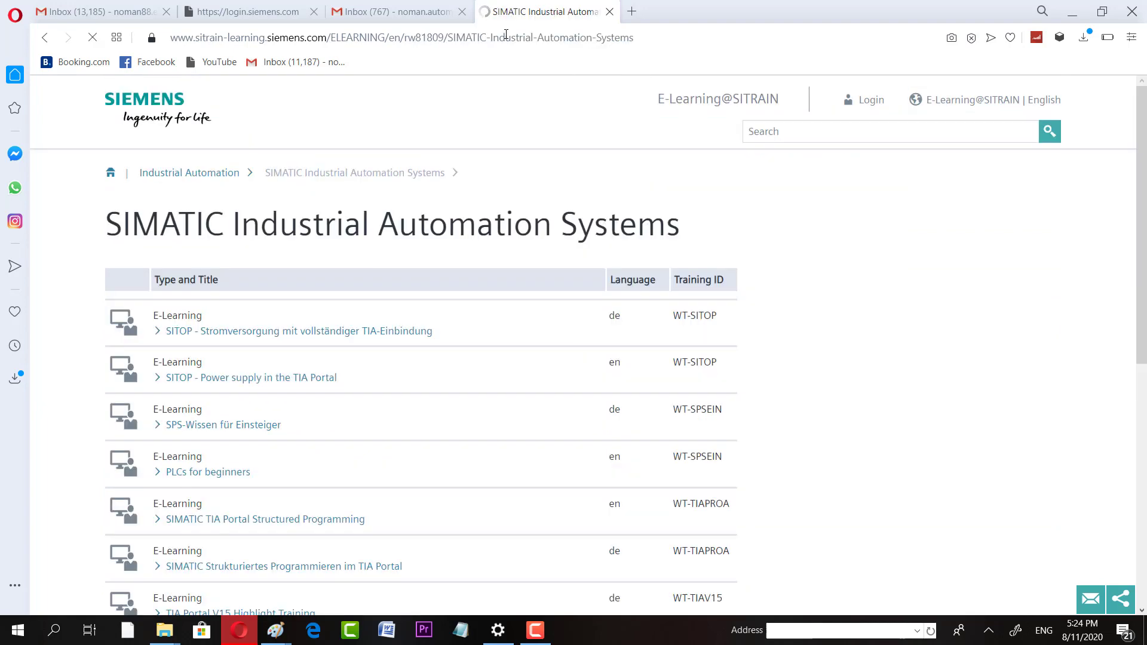
scroll("down", 3)
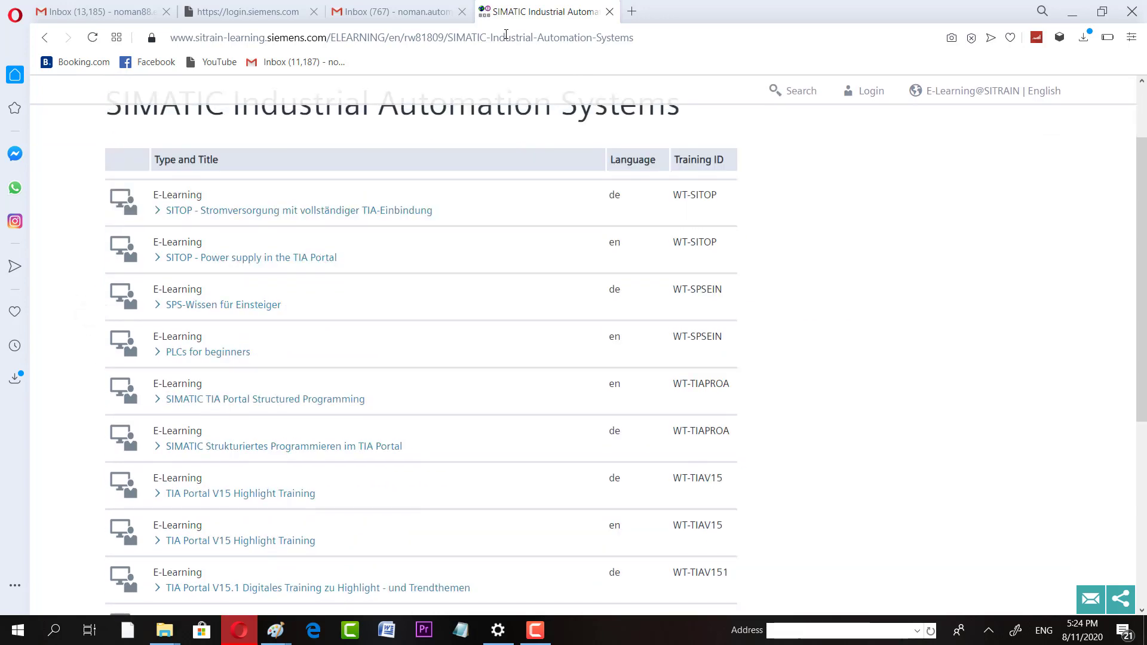
scroll("down", 3)
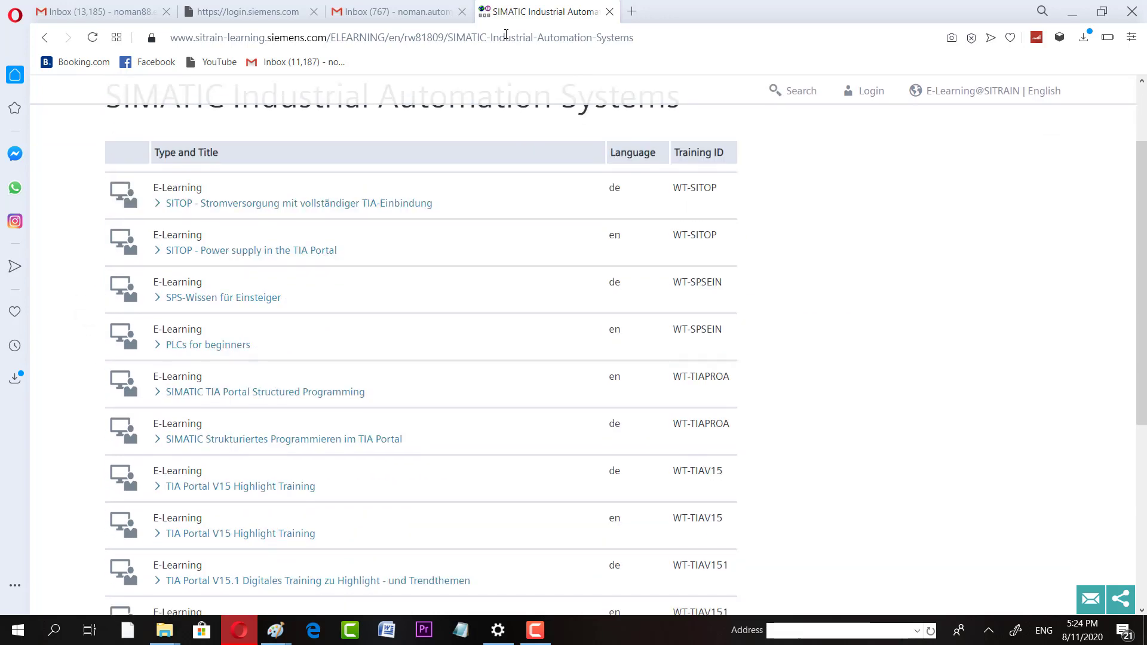
scroll("down", 3)
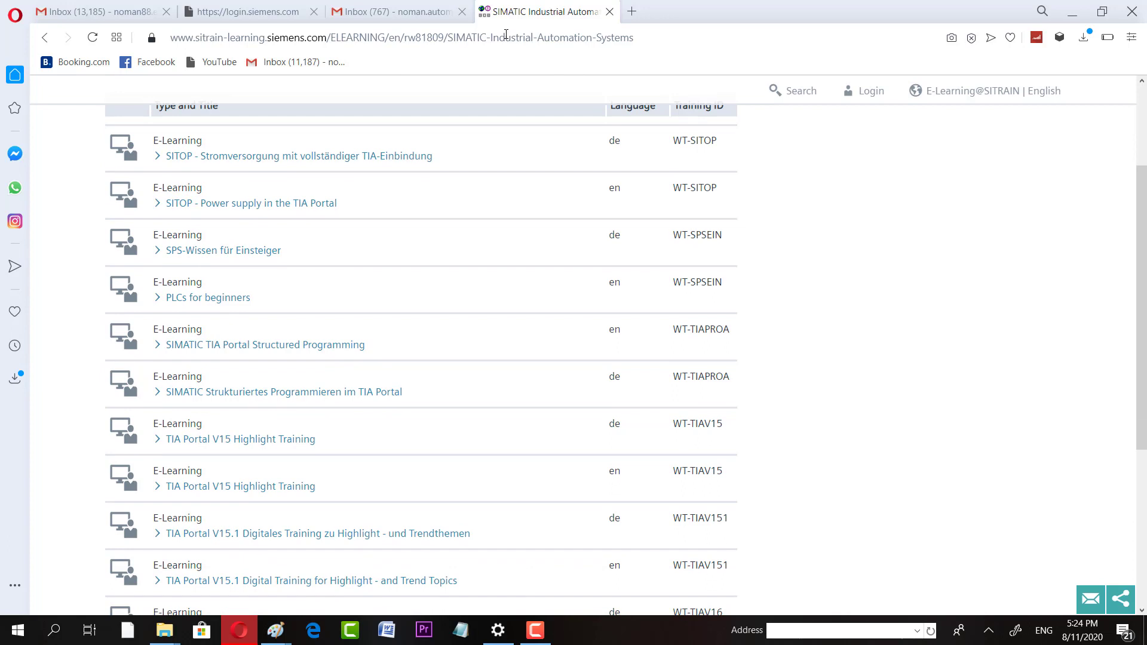
scroll("down", 3)
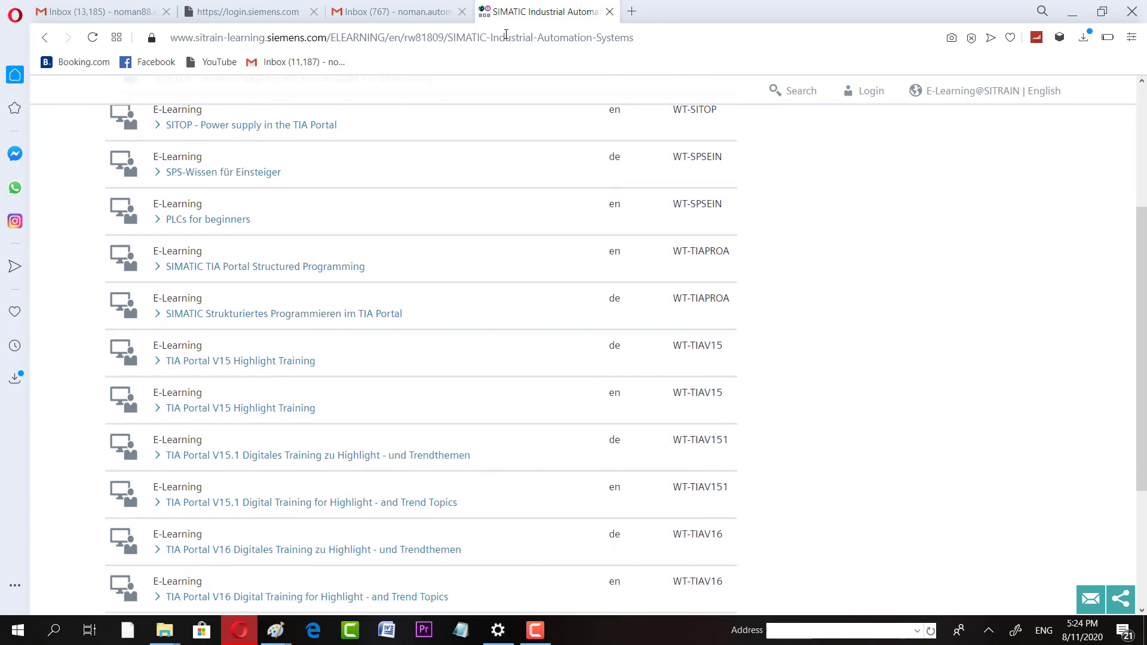
scroll("down", 3)
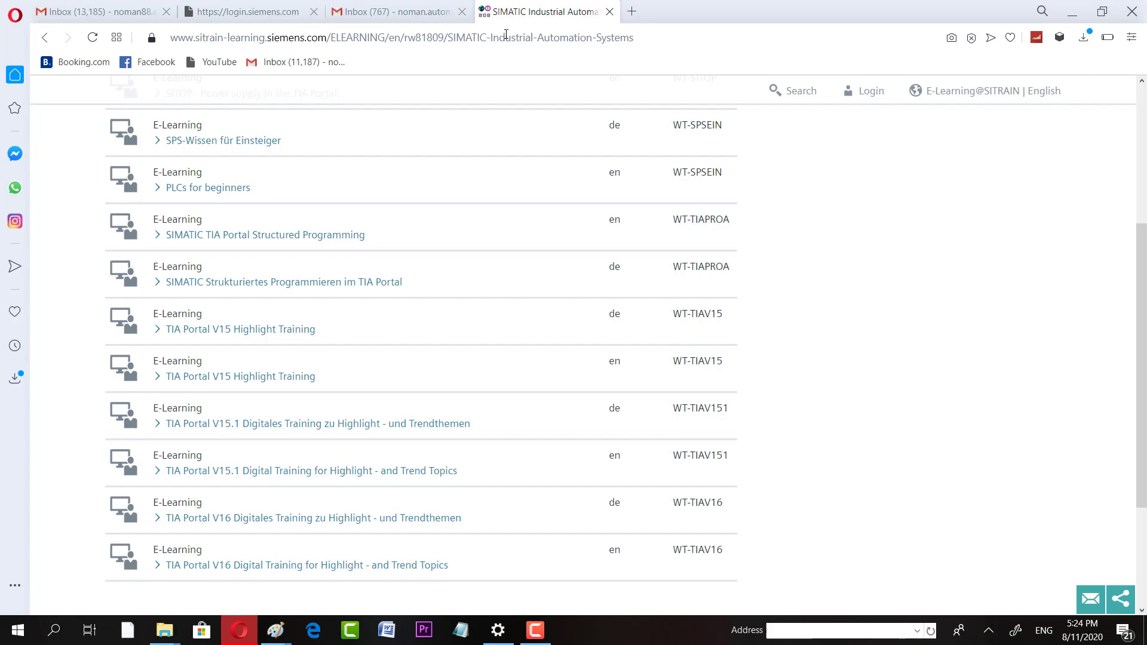
left_click(45, 37)
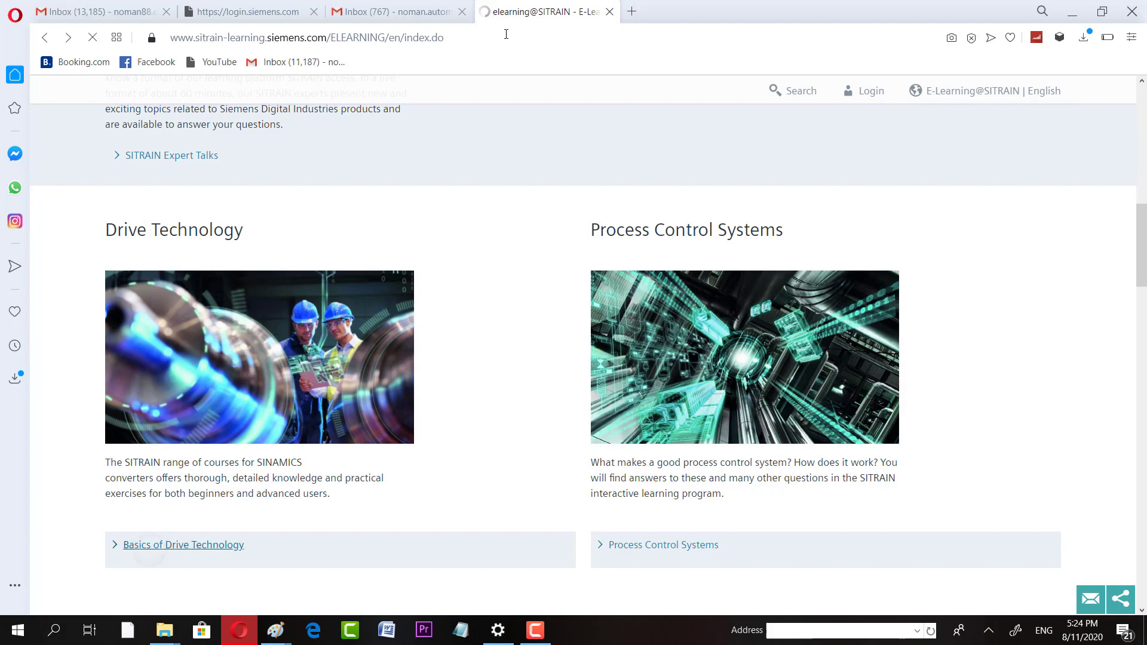
left_click(182, 545)
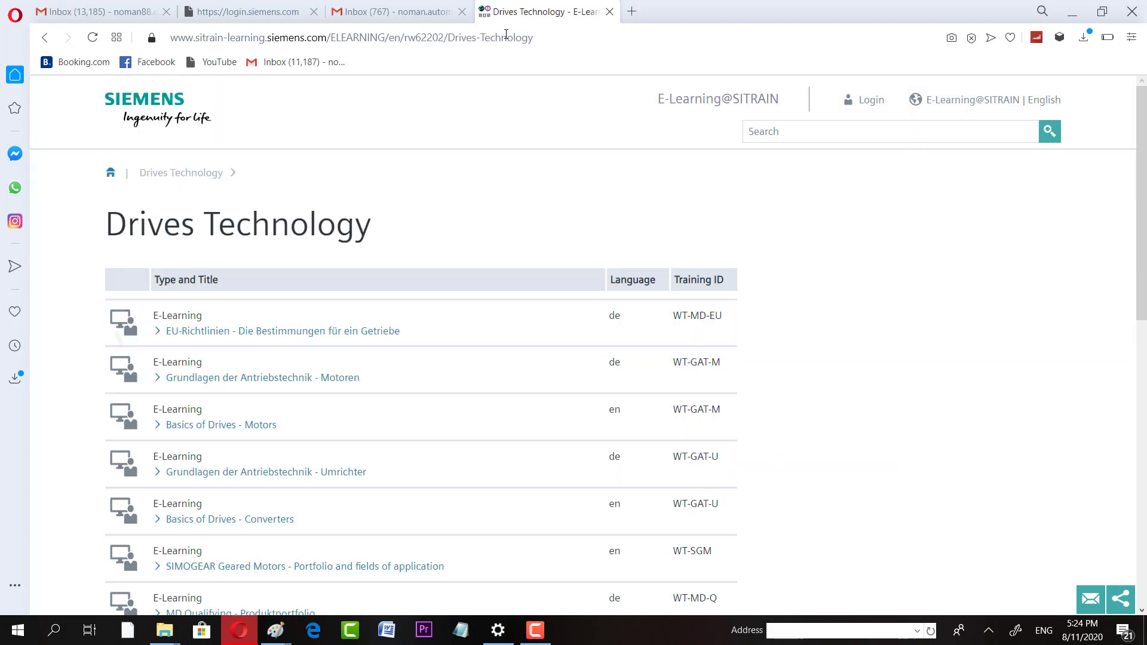
scroll("down", 3)
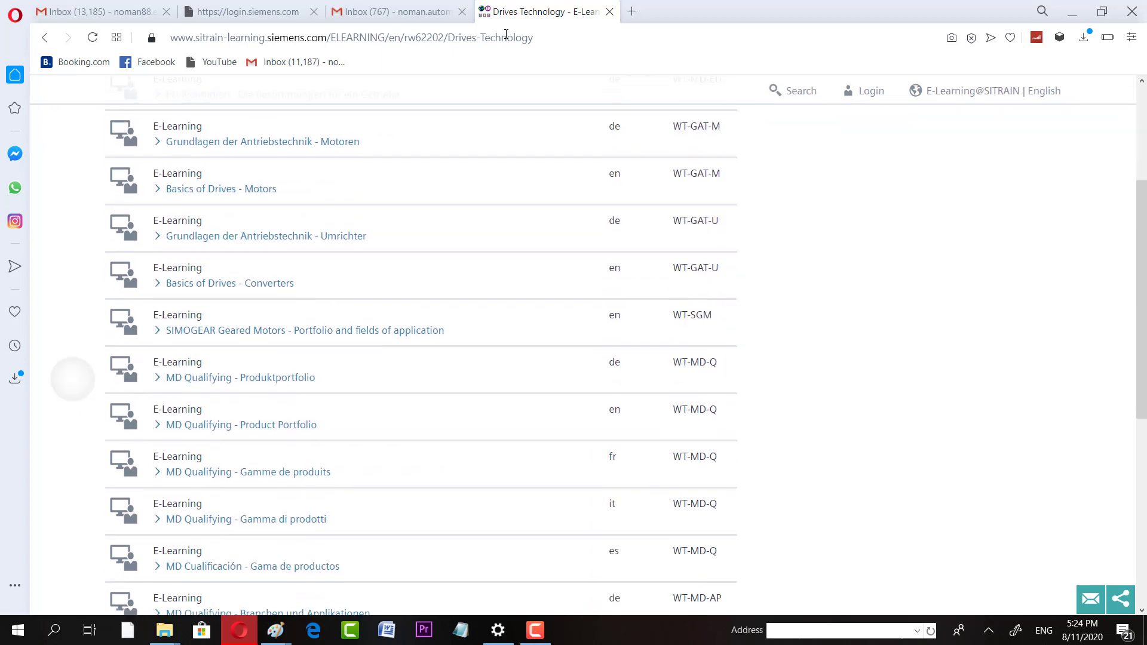
scroll("down", 3)
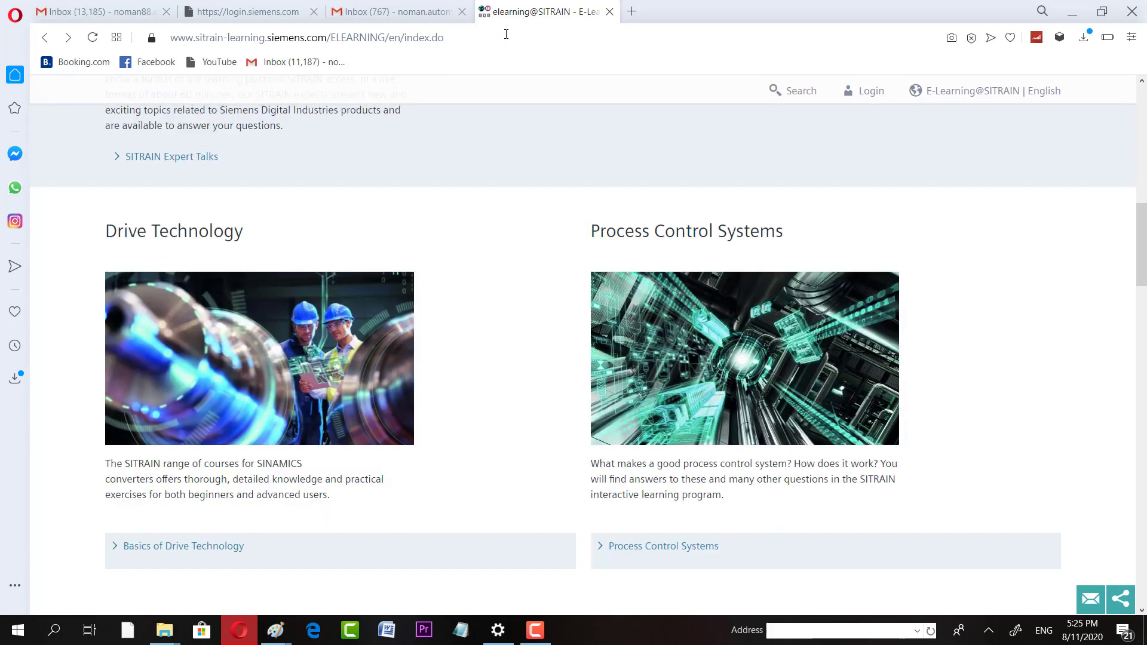
scroll("up", 3)
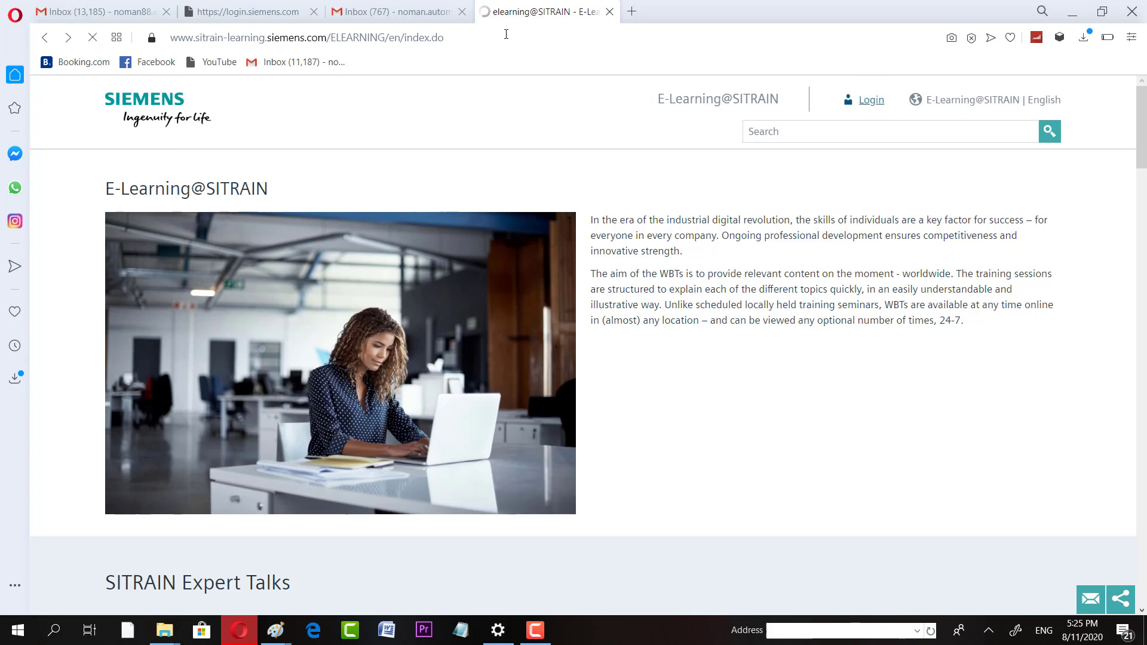
Sign in via the header Login link and scroll down to the Process Control Systems area.
left_click(868, 99)
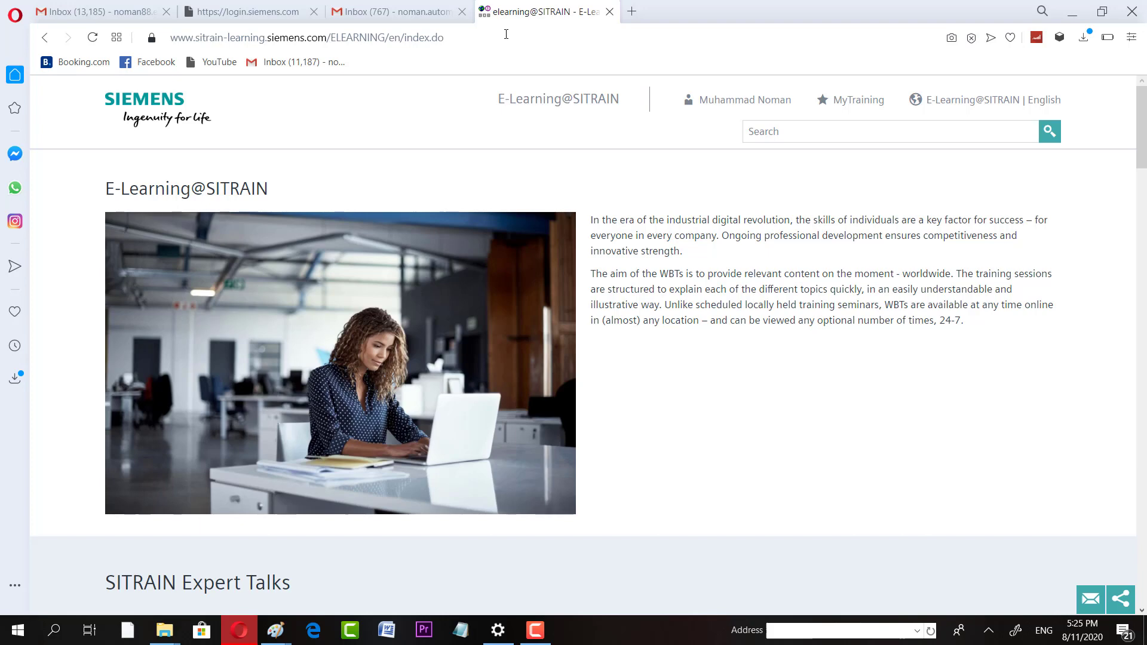
scroll("down", 3)
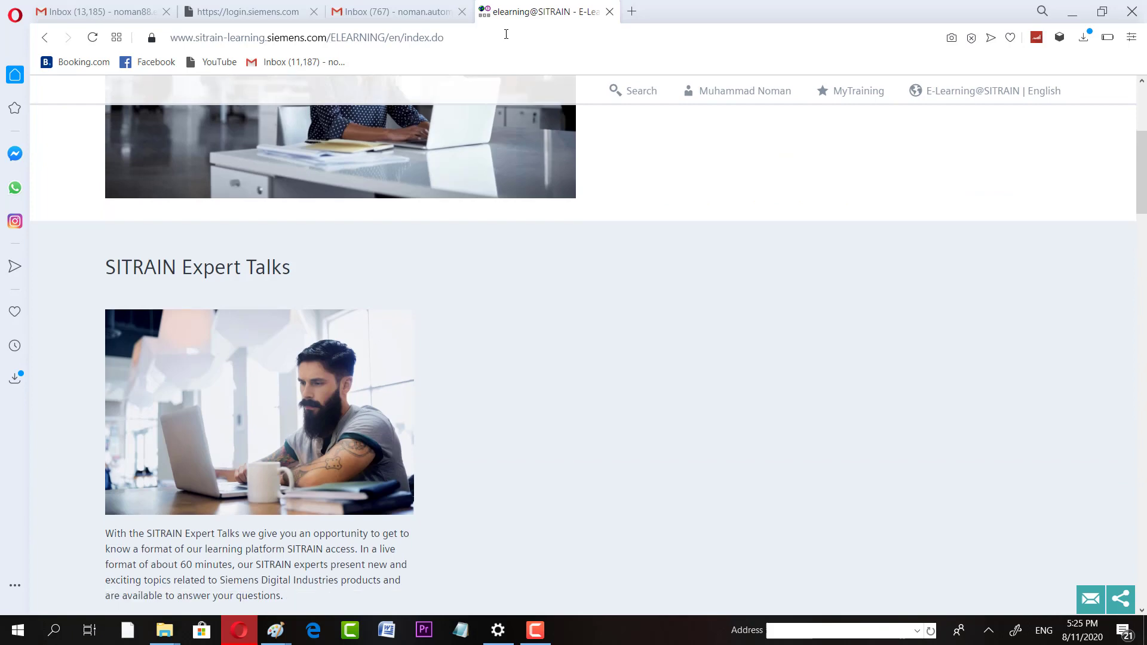
scroll("down", 3)
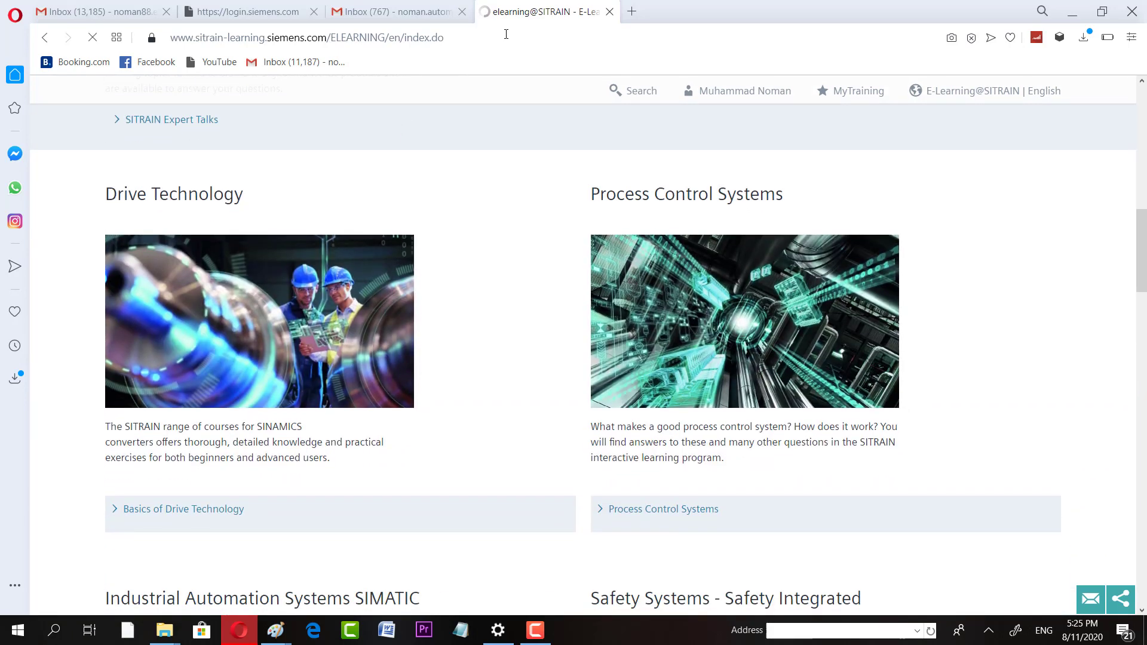
Open the Process Control Systems catalog listing six courses in German and English.
left_click(663, 509)
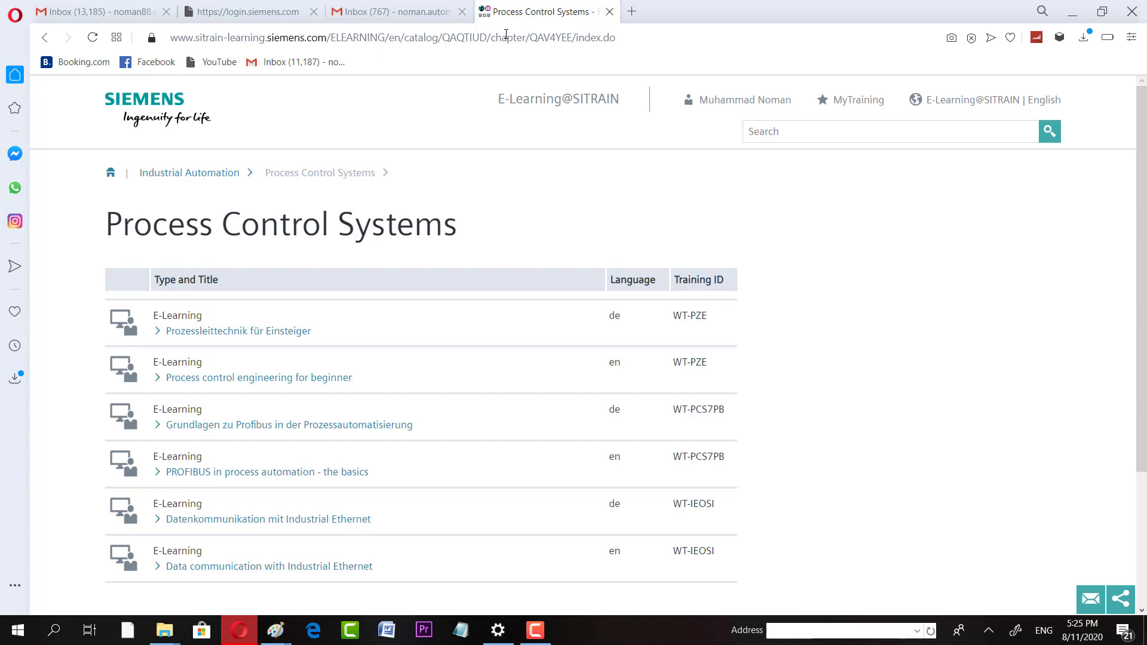
scroll("down", 3)
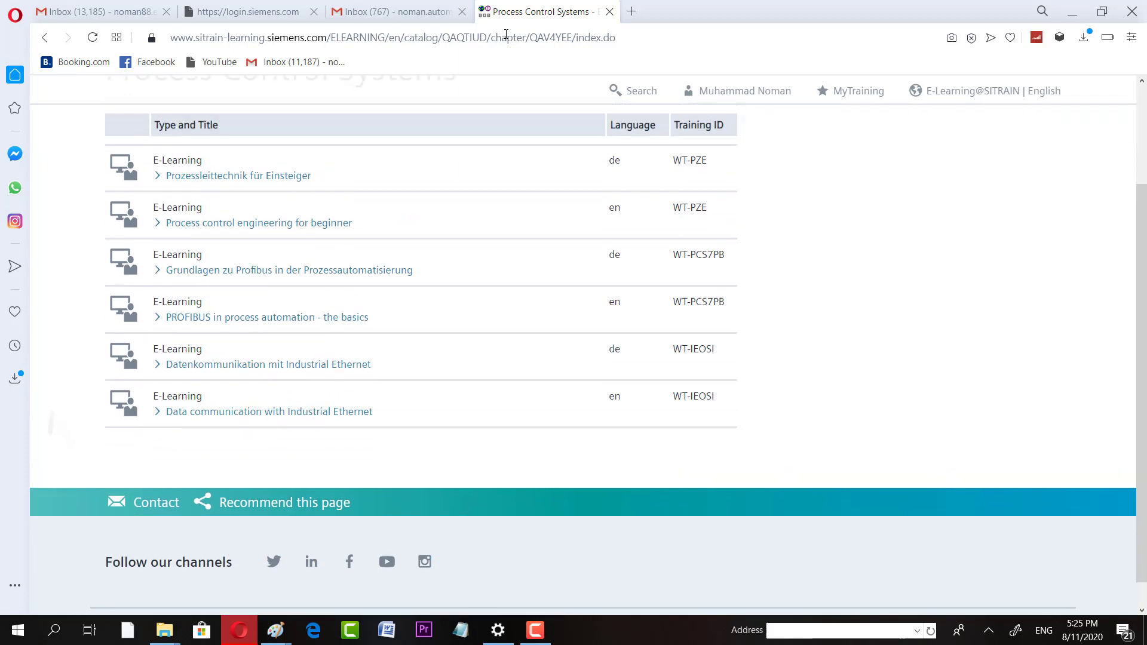
scroll("up", 3)
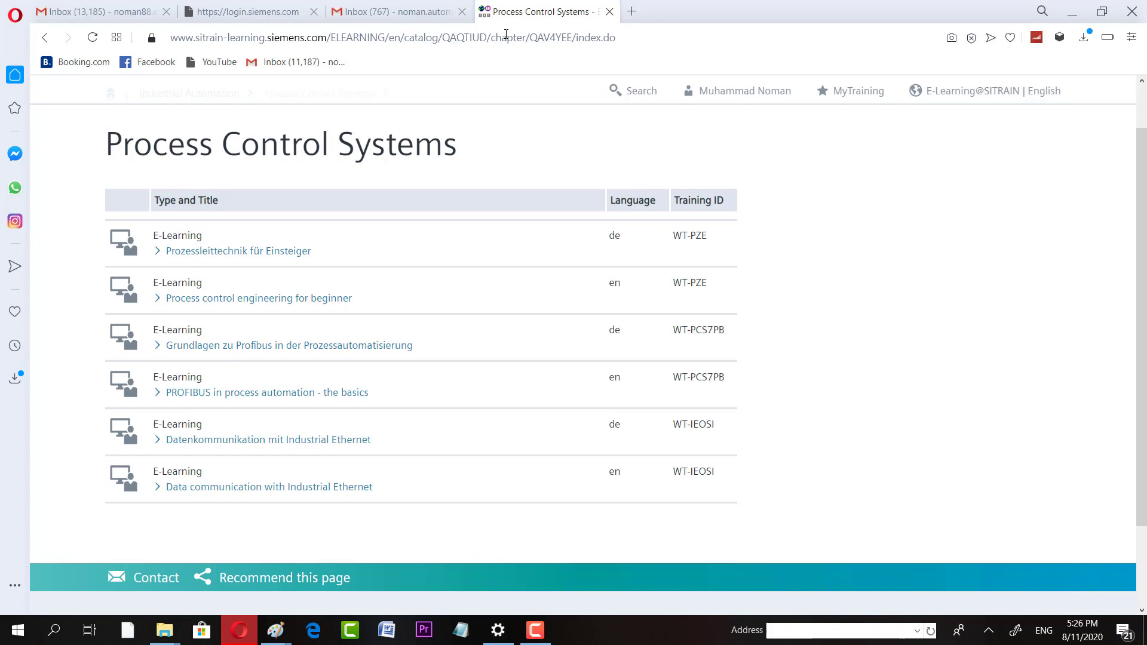
Open 'Process control engineering for beginner', its Dates and Registration, and start booking via the cart icon.
left_click(258, 297)
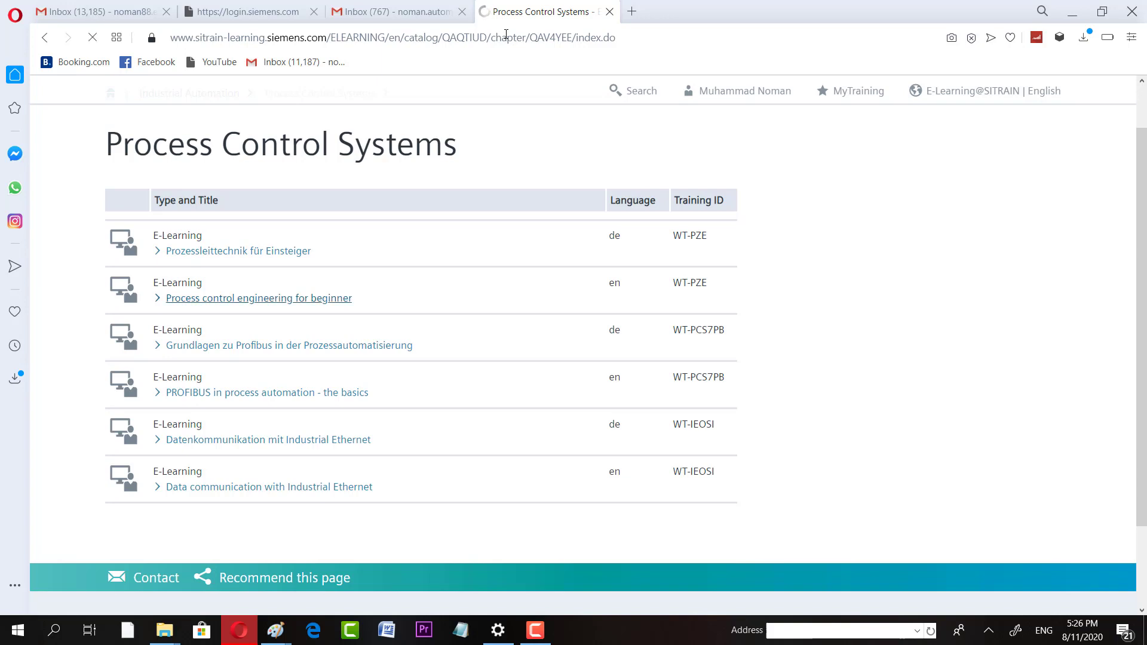
left_click(258, 298)
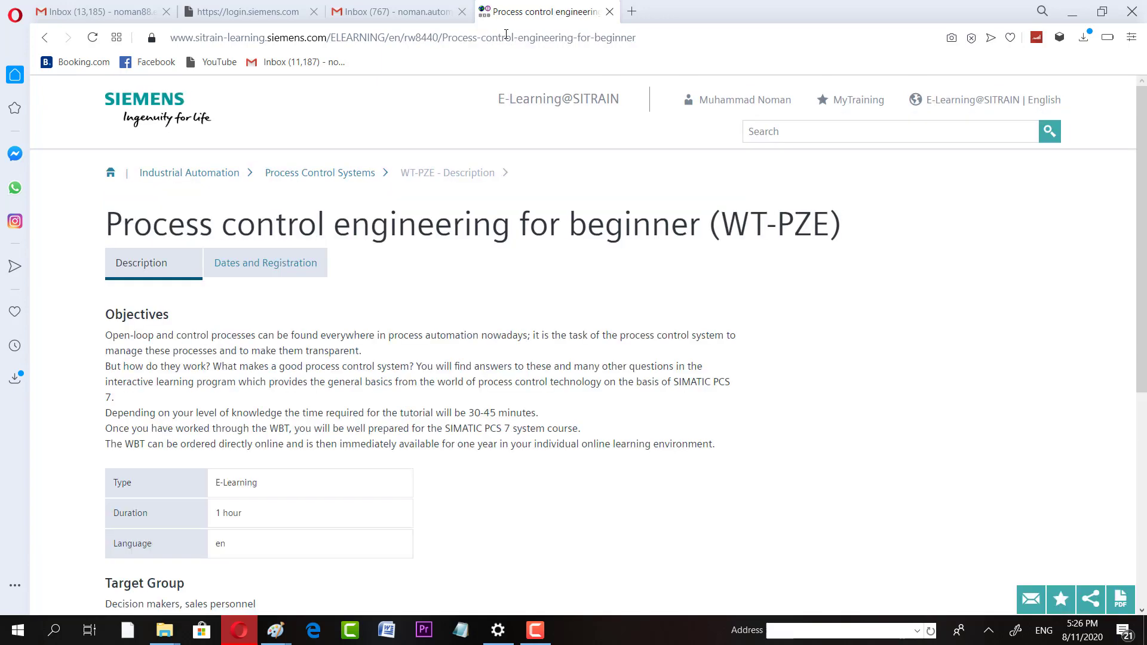
left_click(265, 263)
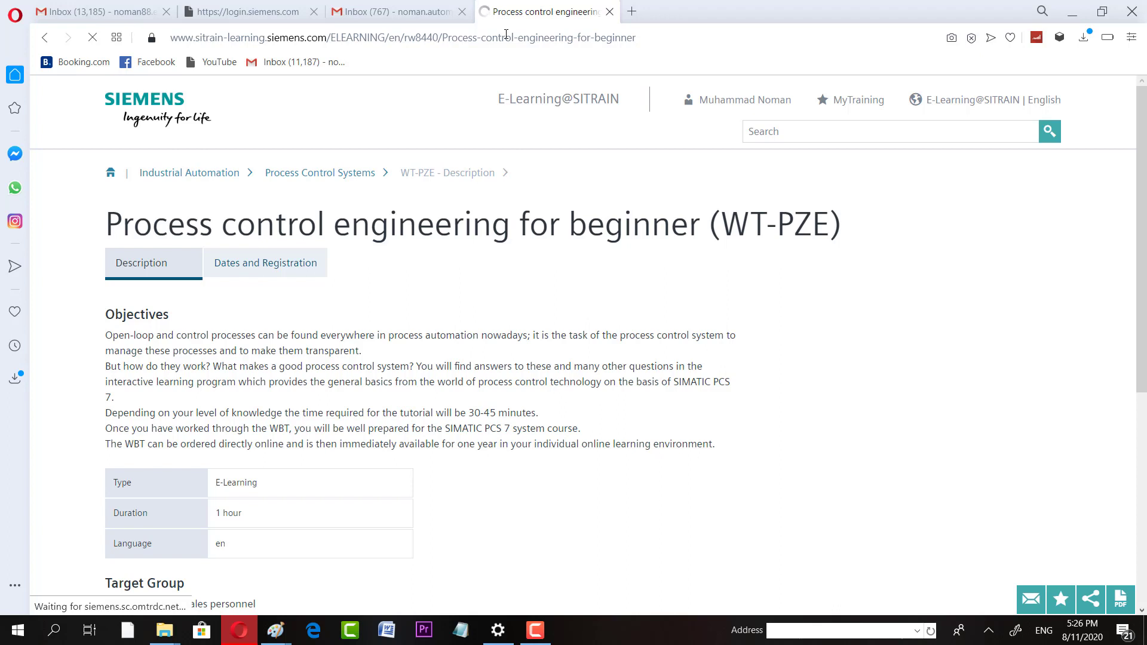
left_click(265, 263)
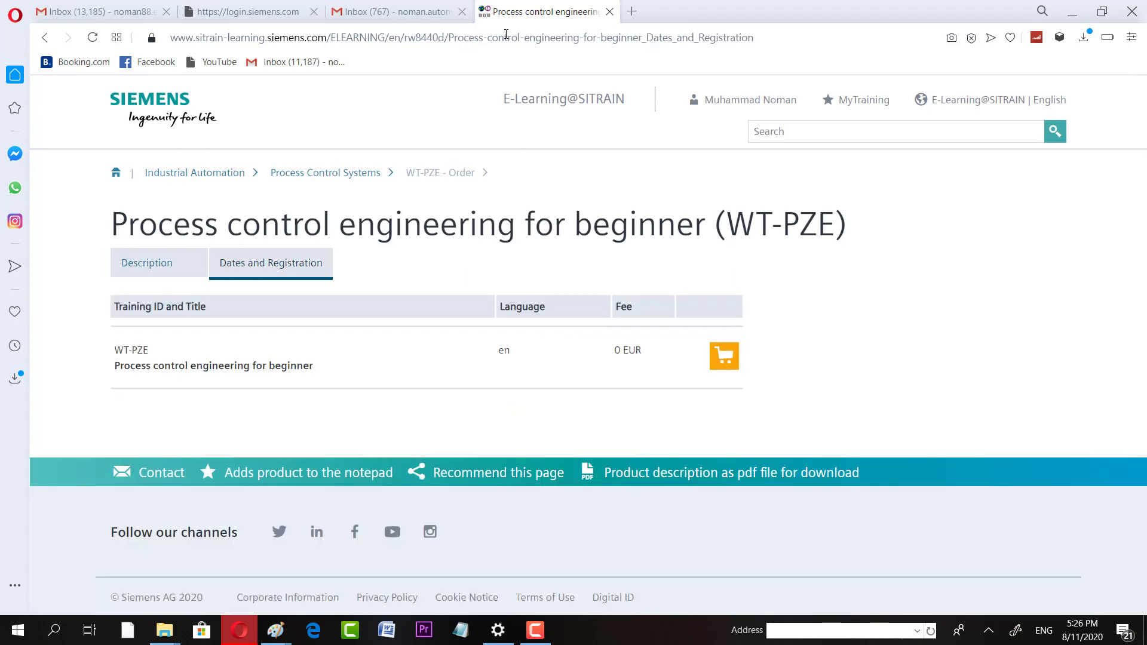
left_click(723, 356)
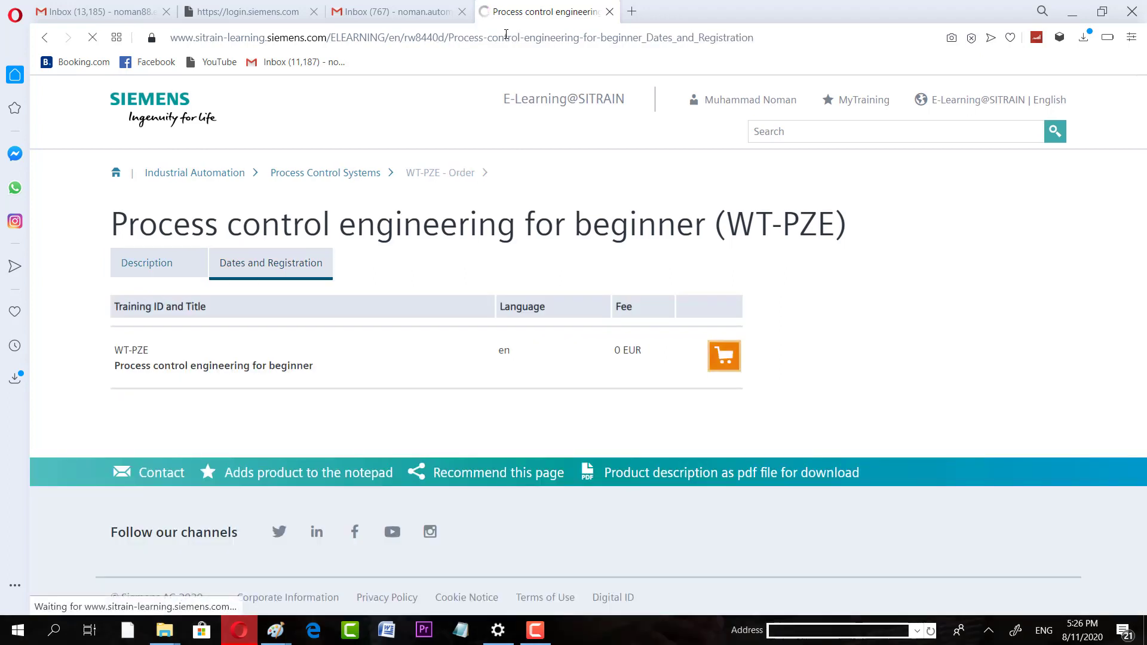
left_click(723, 357)
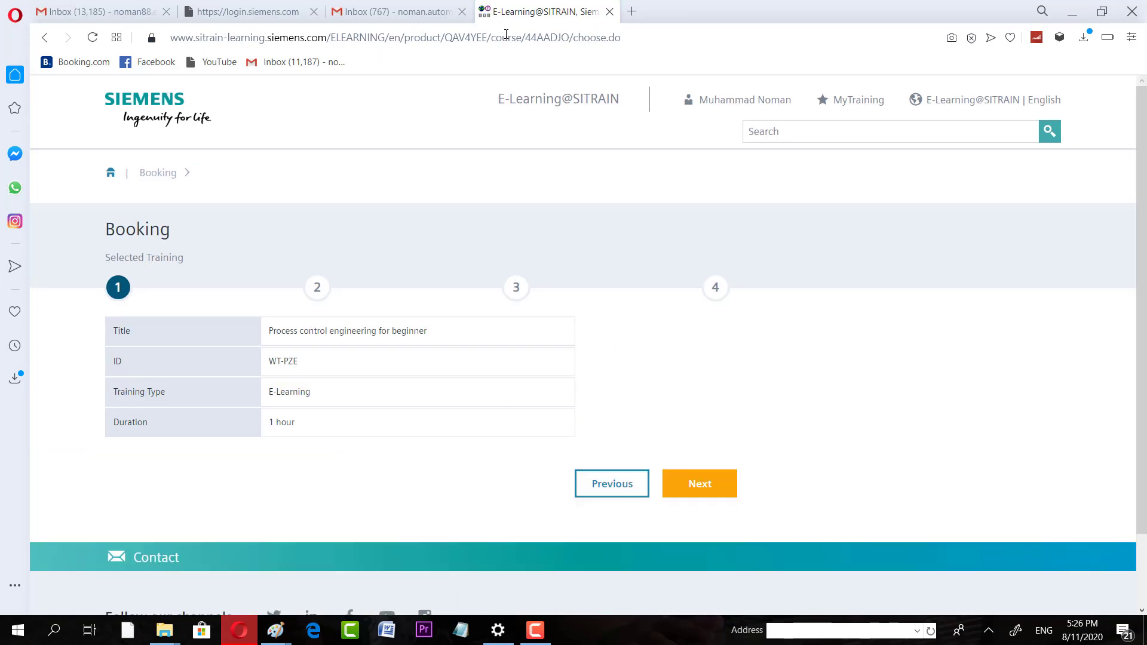